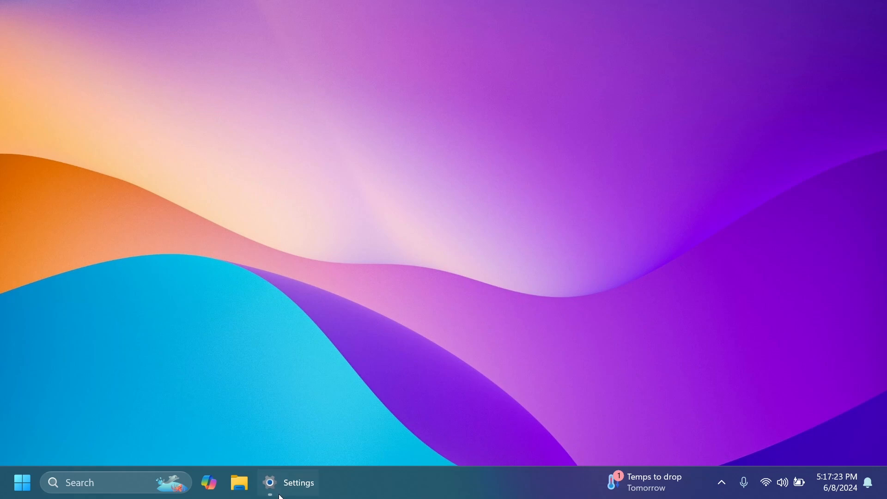
# Check Settings' About page for Windows 11 Pro 23H2, build 22635.3720, then close Settings
pyautogui.click(288, 482)
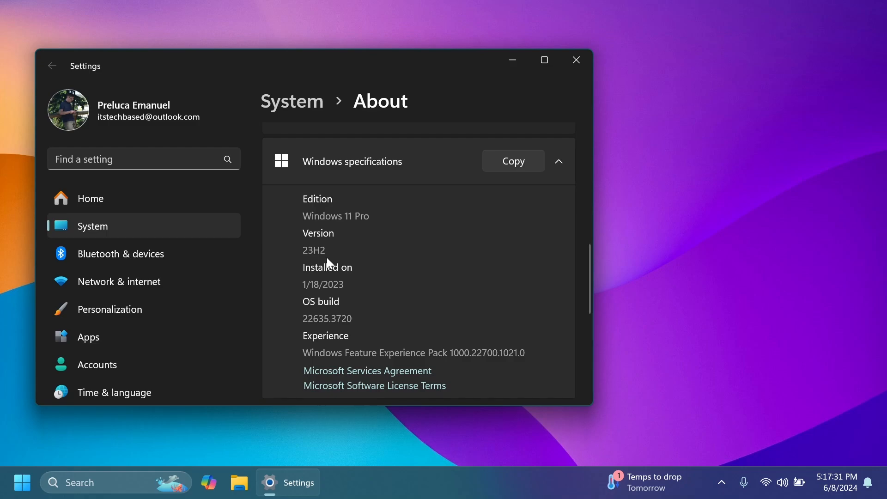
pyautogui.click(575, 59)
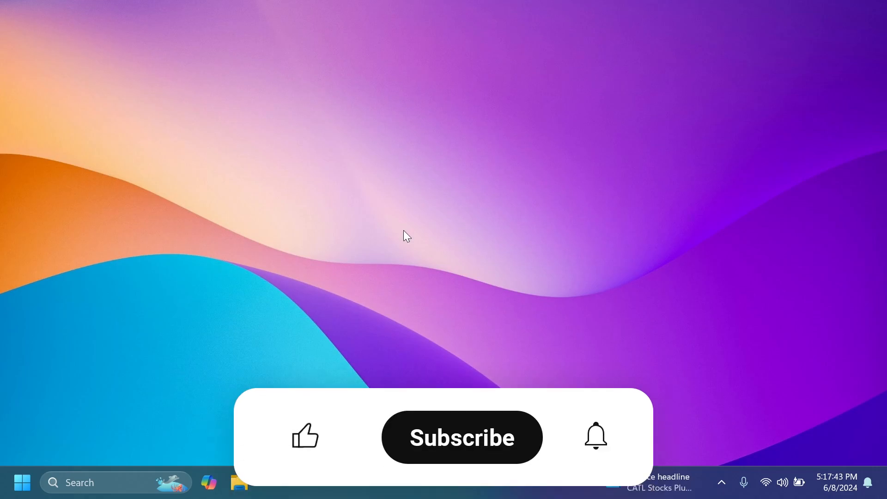
pyautogui.click(305, 437)
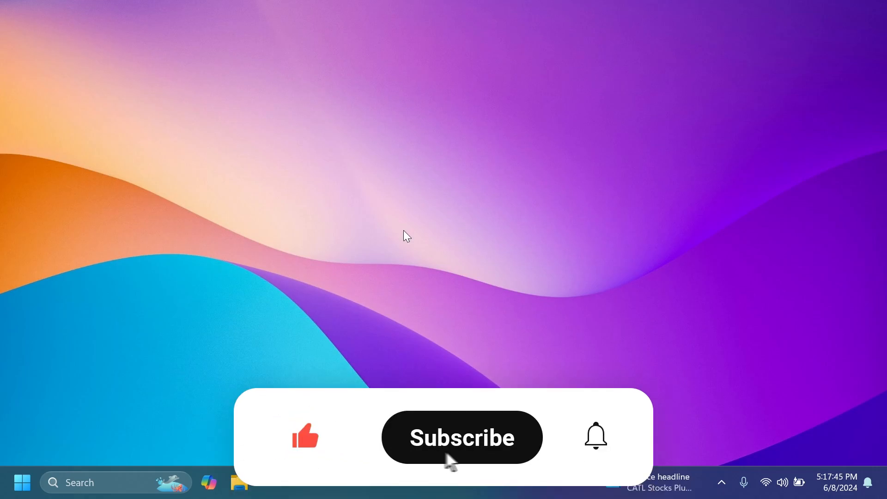
pyautogui.click(461, 436)
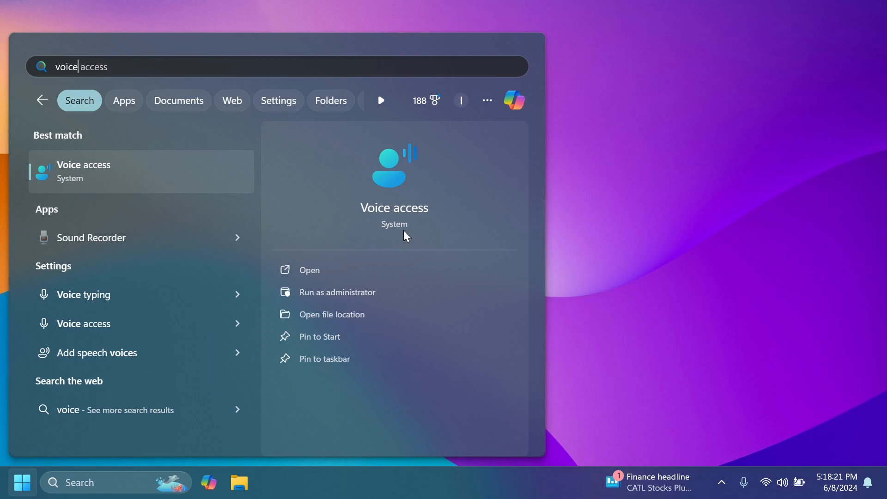
pyautogui.moveTo(621, 262)
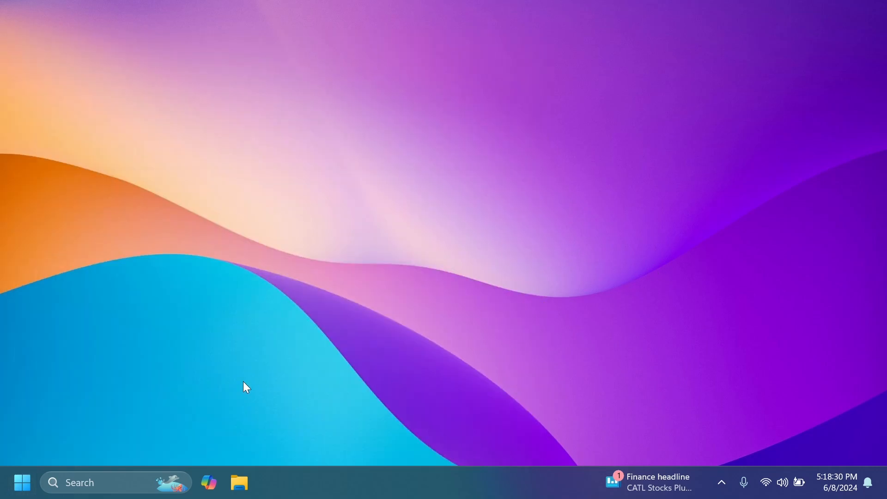
pyautogui.moveTo(130, 483)
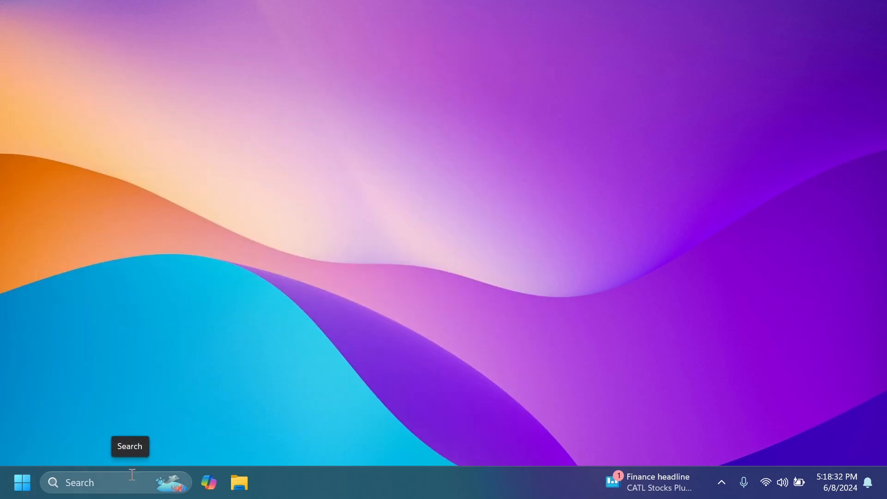
pyautogui.write('2023-12-26 17-29-14')
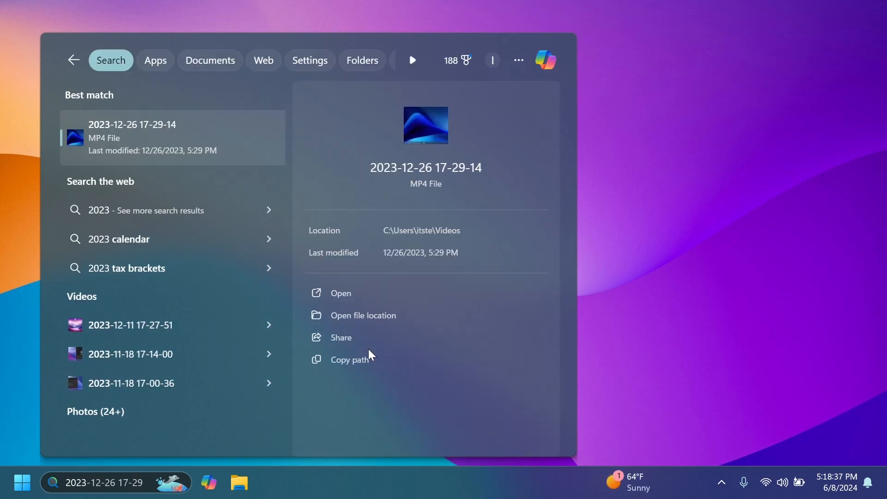
pyautogui.moveTo(340, 338)
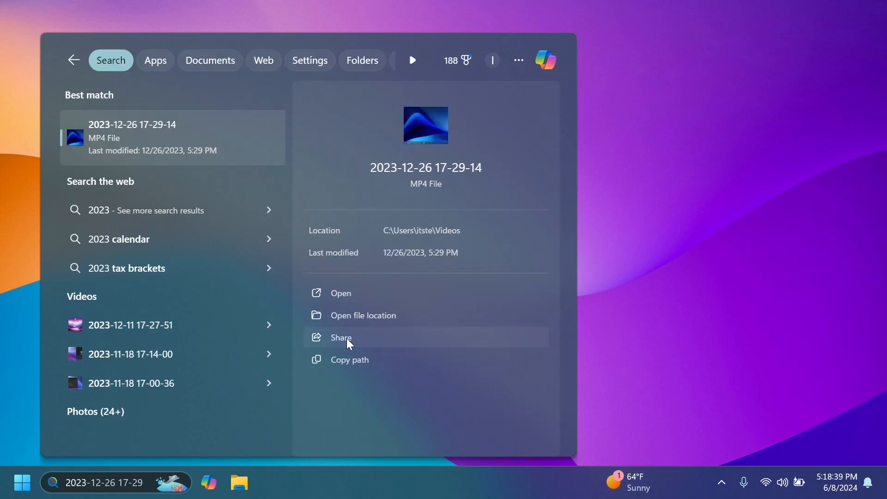
pyautogui.click(340, 337)
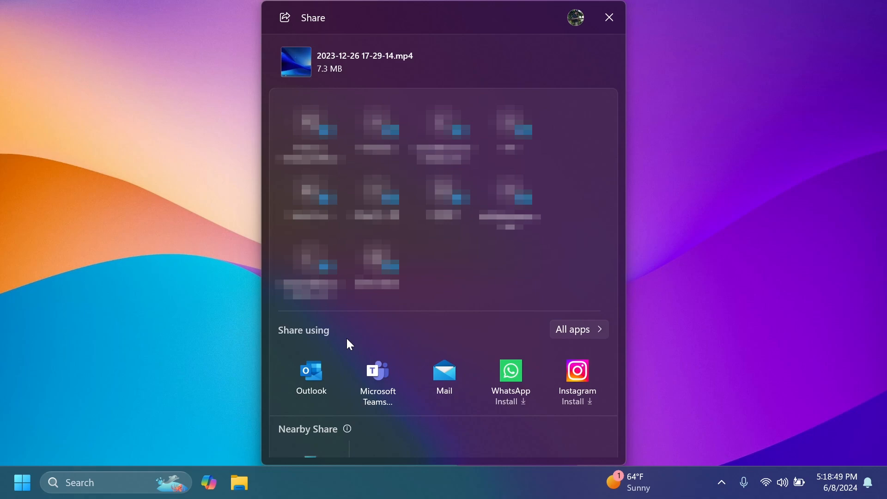
pyautogui.click(609, 17)
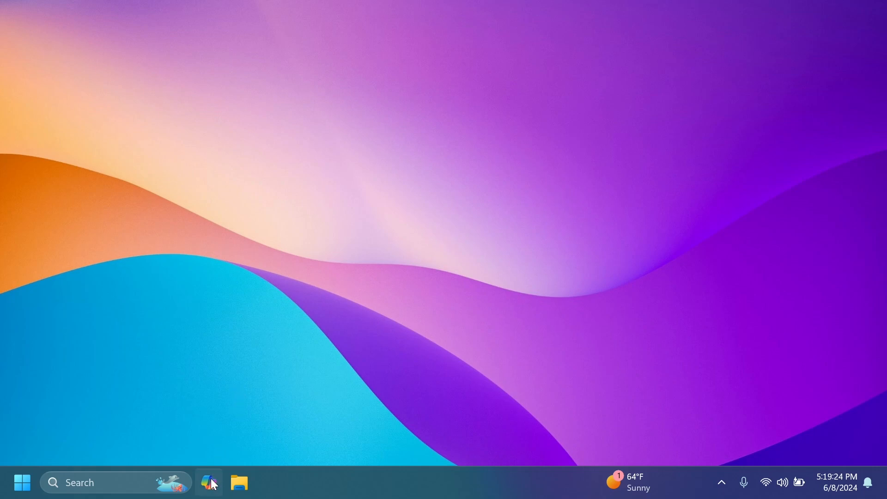
pyautogui.click(209, 482)
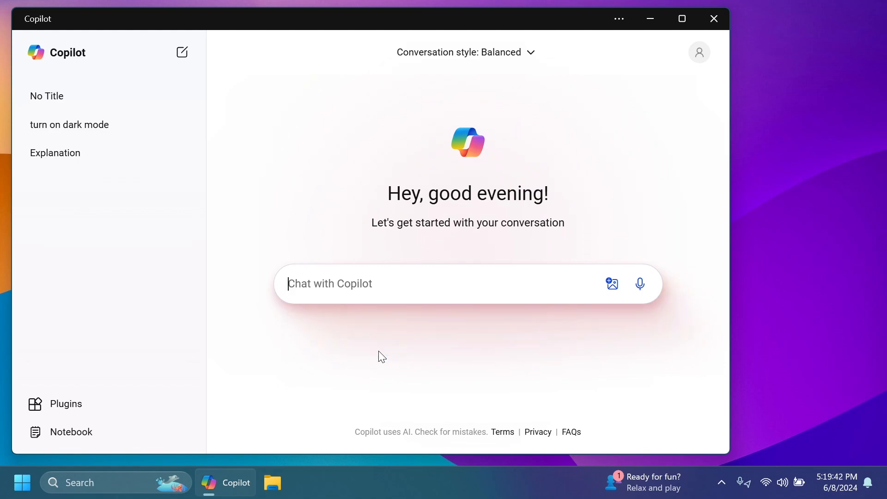
pyautogui.moveTo(599, 117)
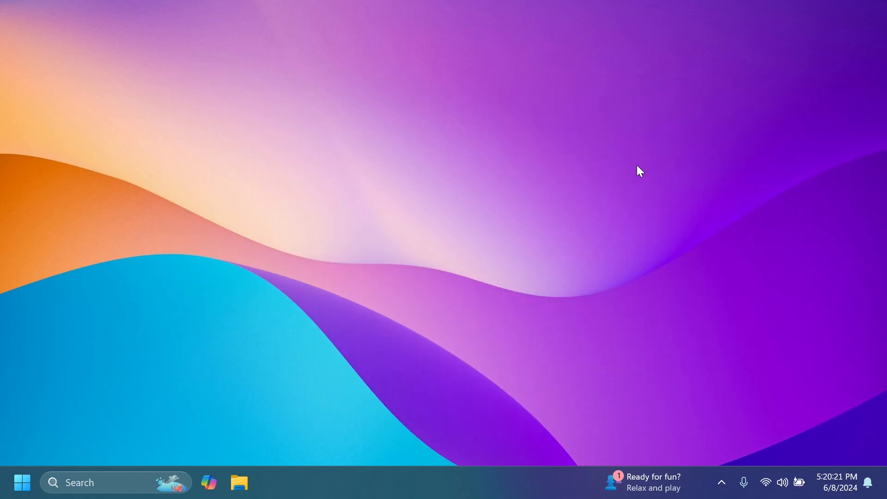
pyautogui.click(239, 483)
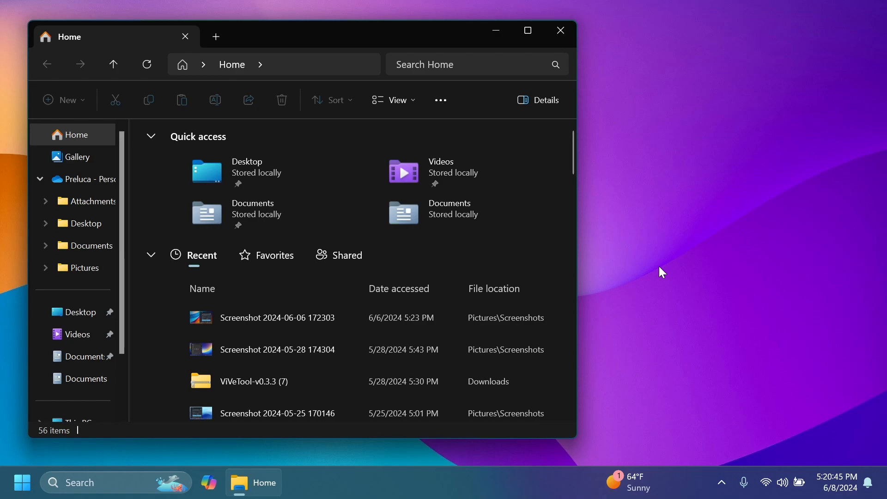
pyautogui.click(22, 483)
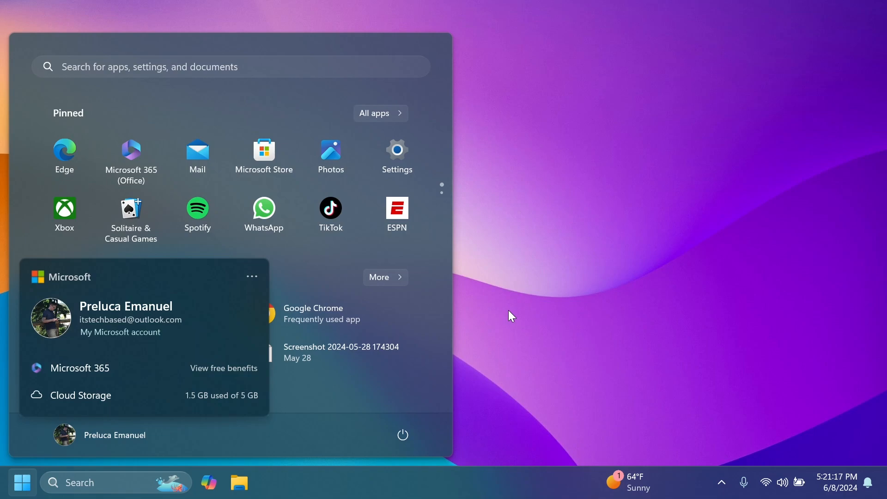
pyautogui.moveTo(154, 294)
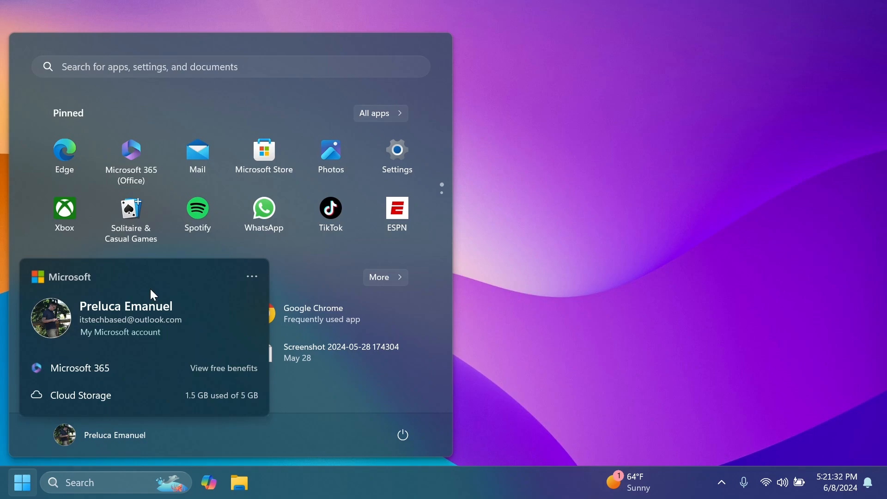
pyautogui.click(396, 155)
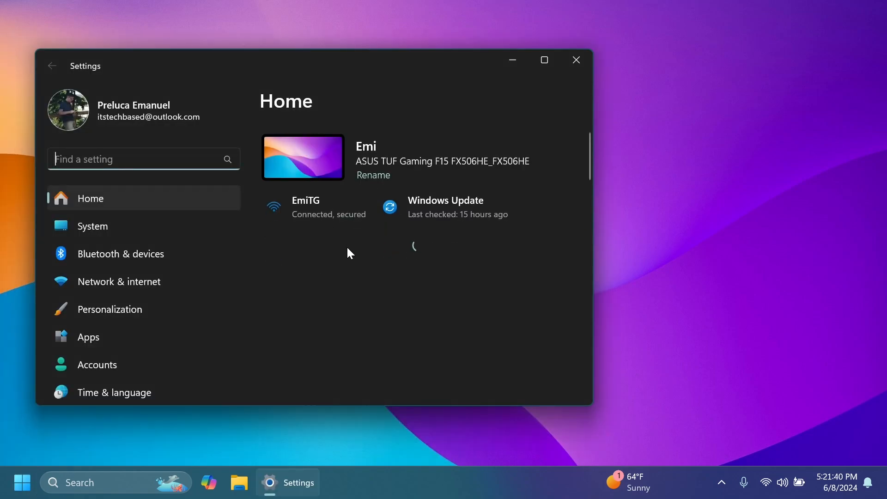
pyautogui.click(93, 226)
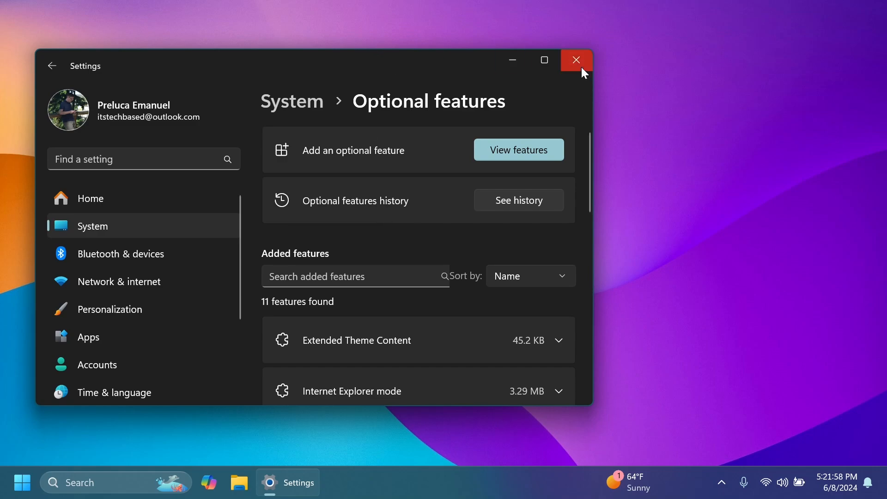
pyautogui.click(576, 60)
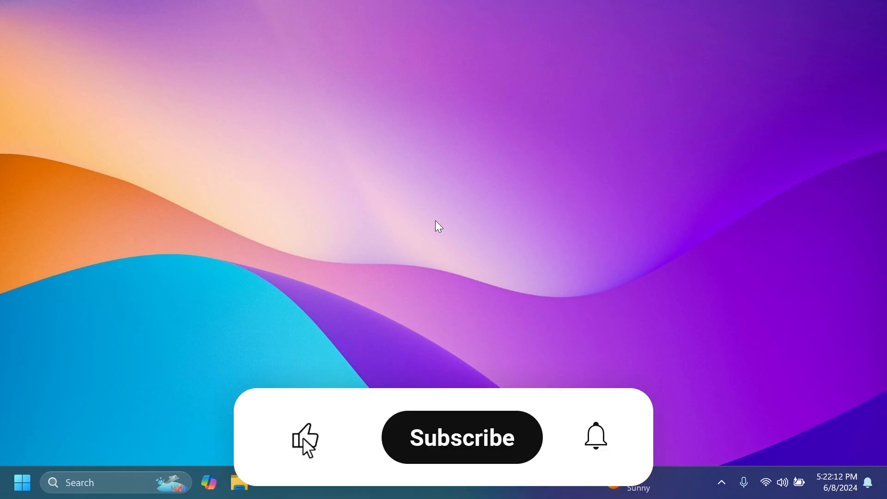
pyautogui.click(462, 437)
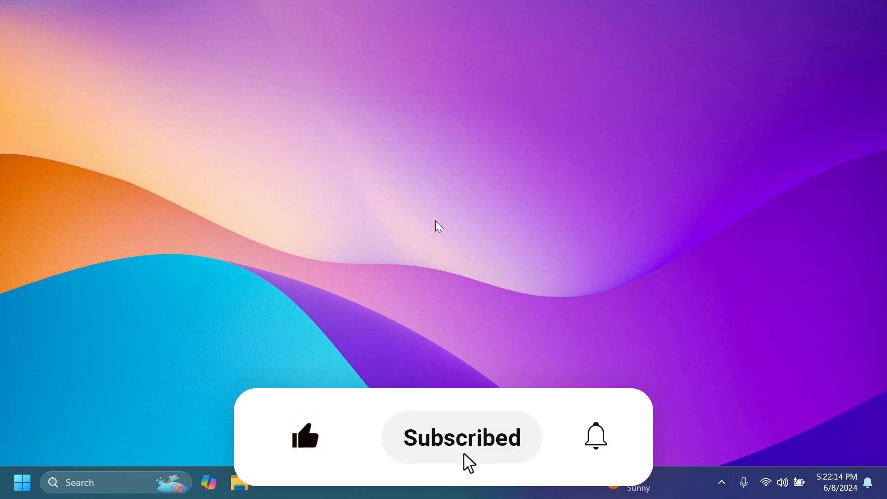
pyautogui.click(595, 436)
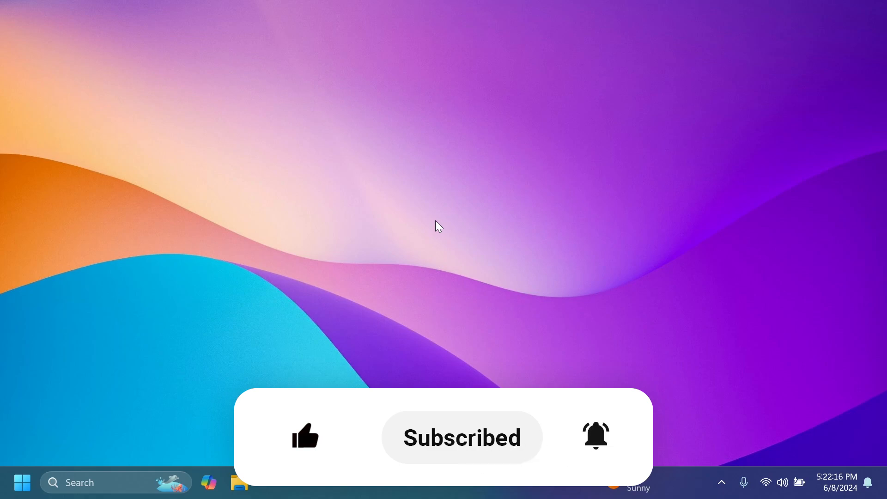